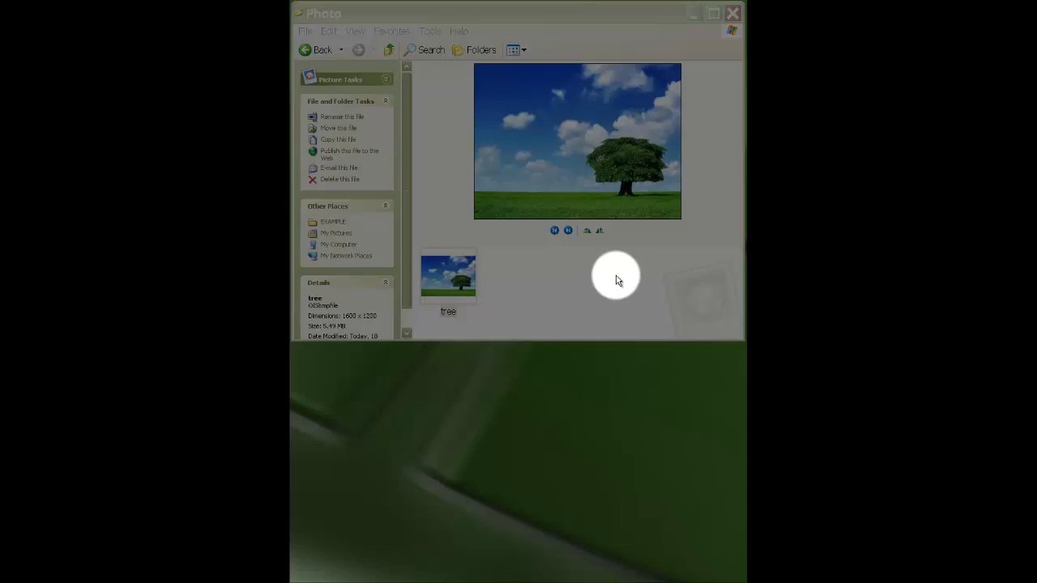
mouse_move(605, 279)
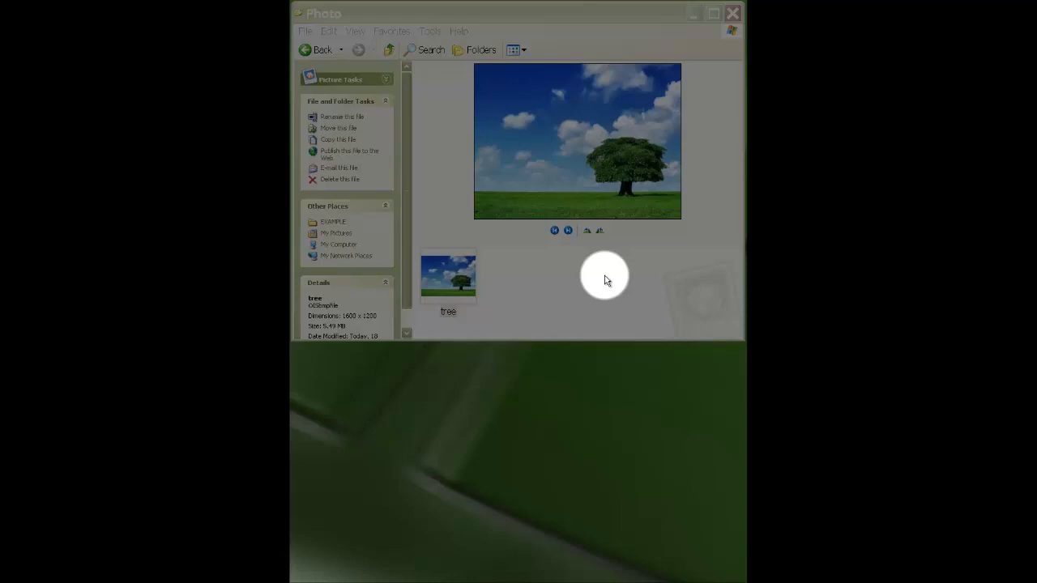
mouse_move(488, 273)
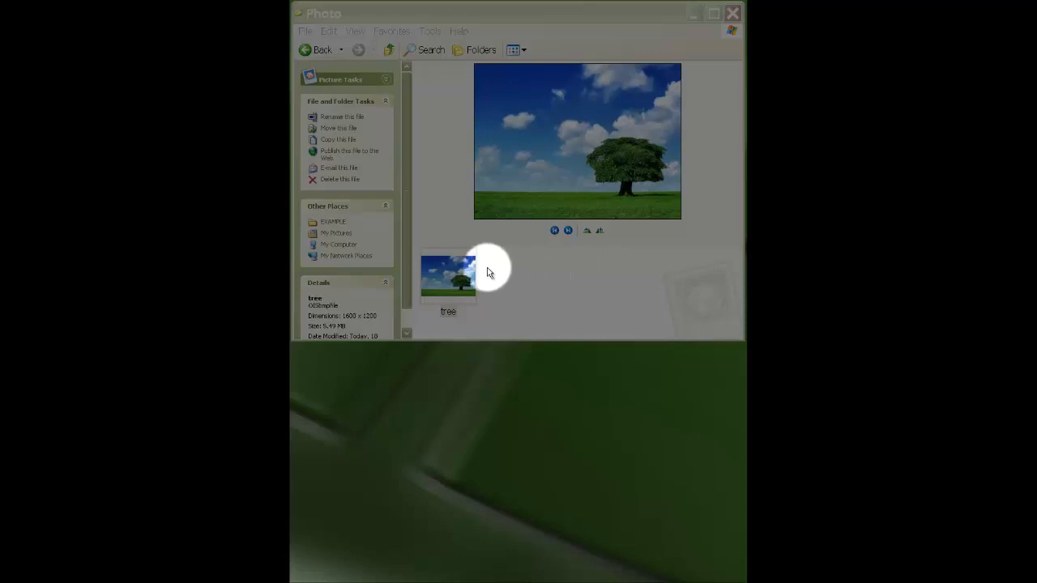
- Select the tree thumbnail in the Photo folder
left_click(448, 275)
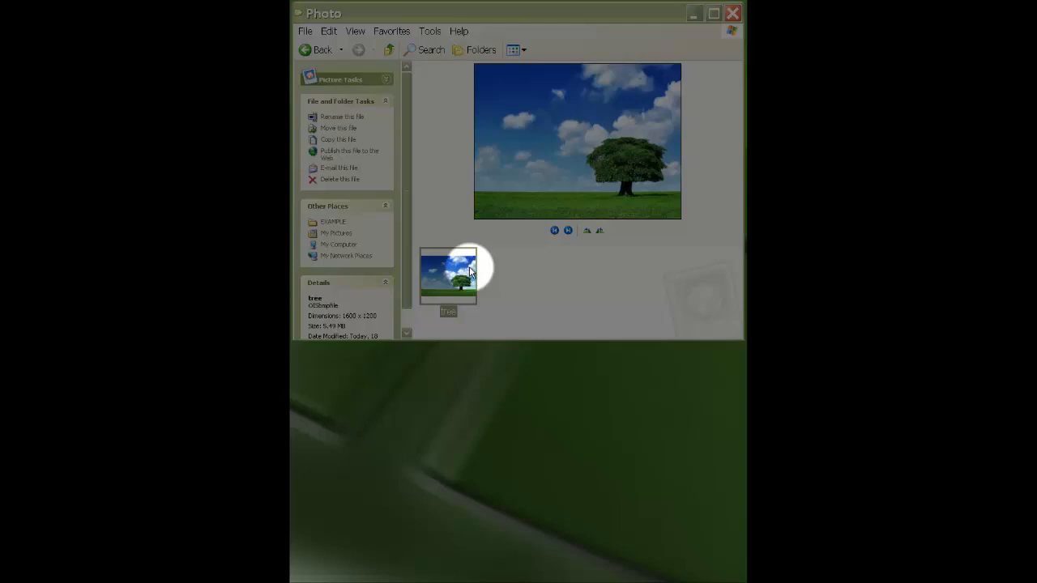
- Open the tree picture with Microsoft Office Picture Manager from its context menu
right_click(448, 275)
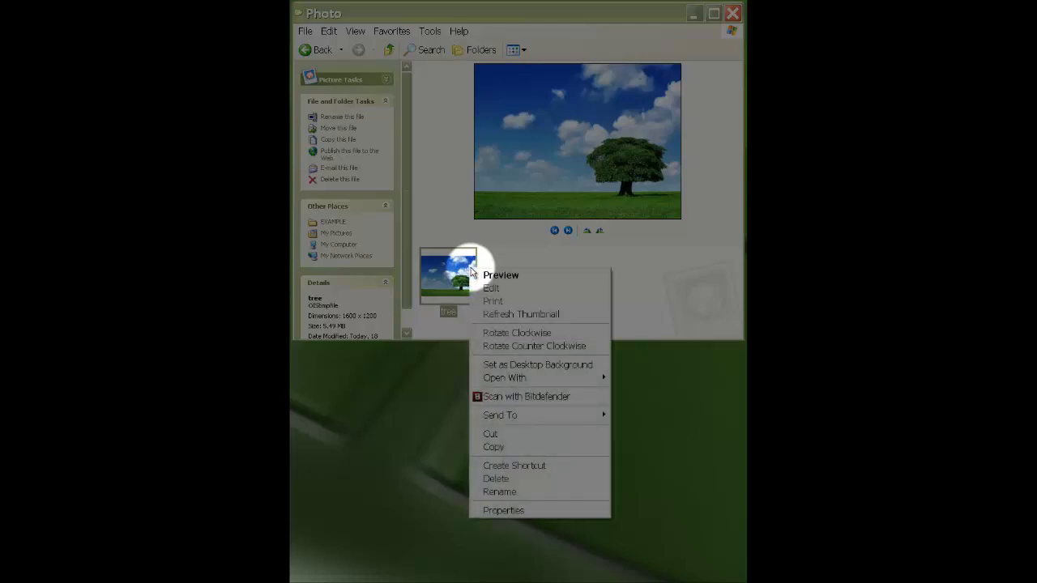
mouse_move(501, 276)
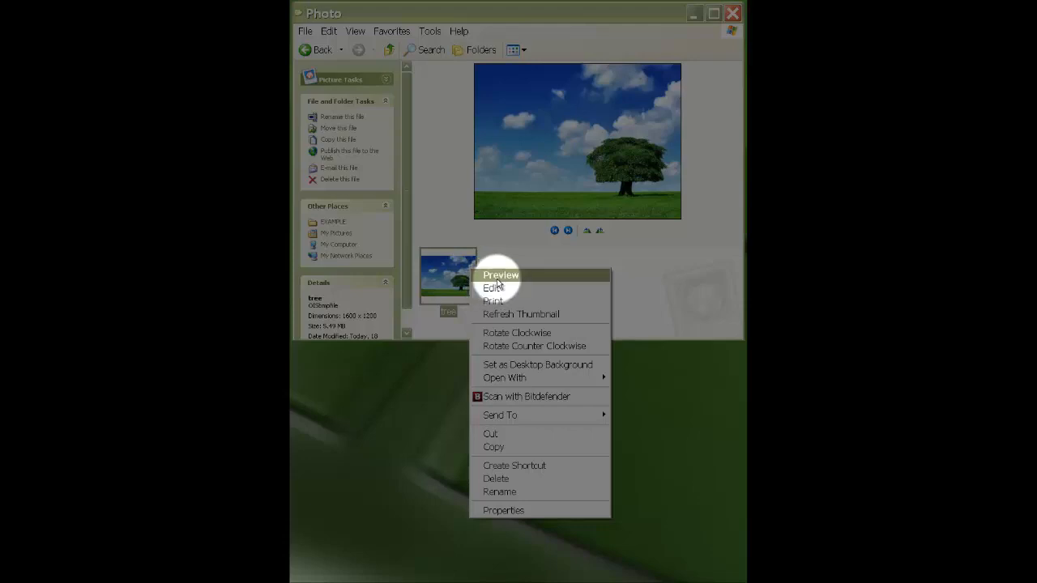
mouse_move(492, 288)
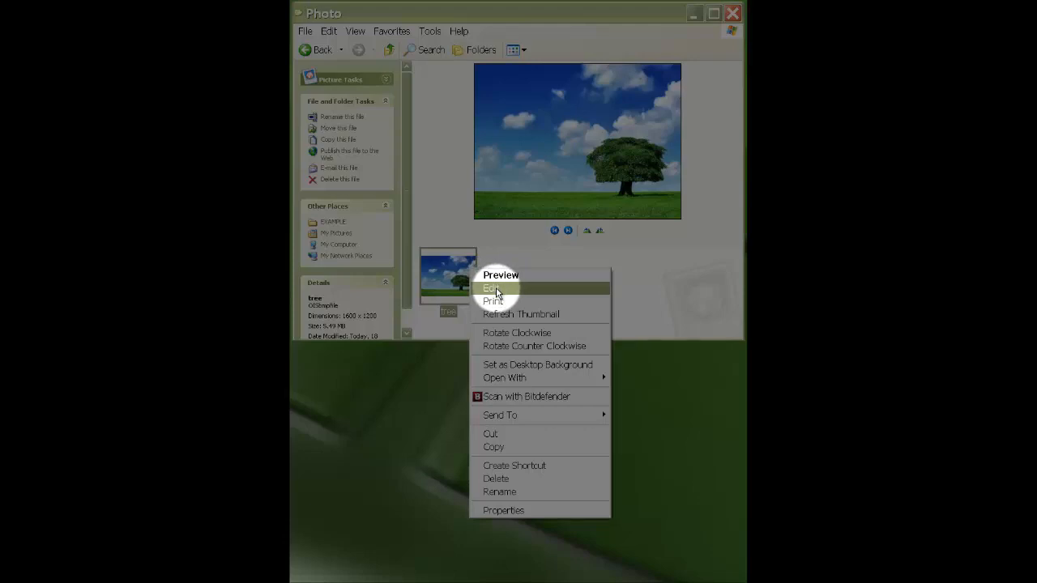
mouse_move(503, 377)
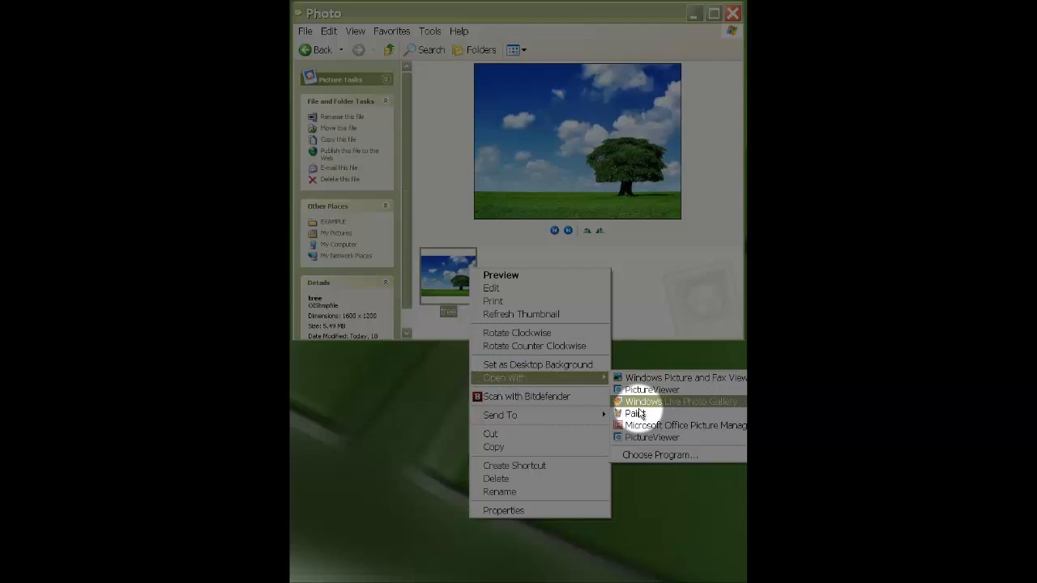
mouse_move(640, 425)
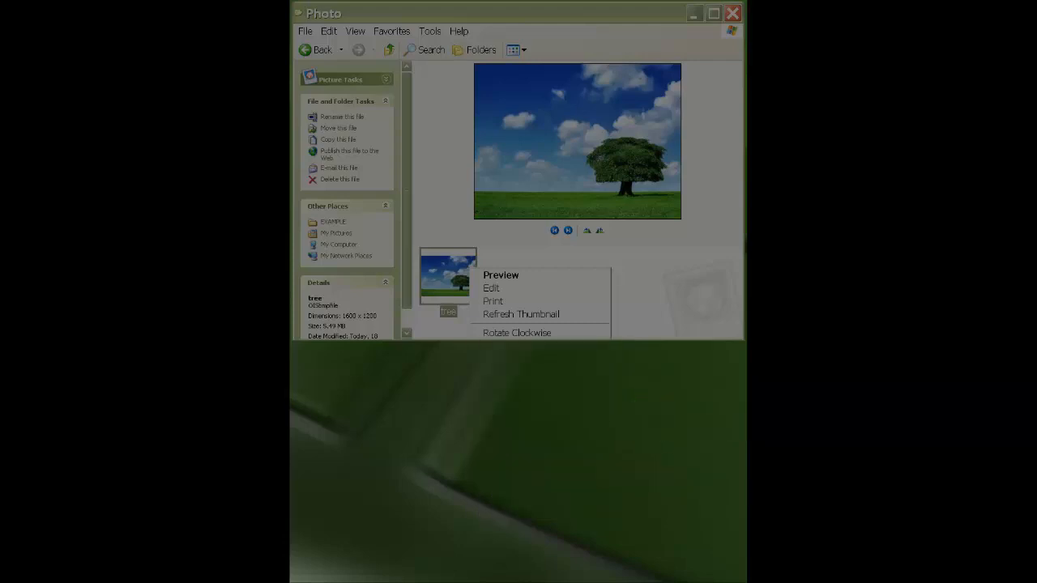
left_click(501, 275)
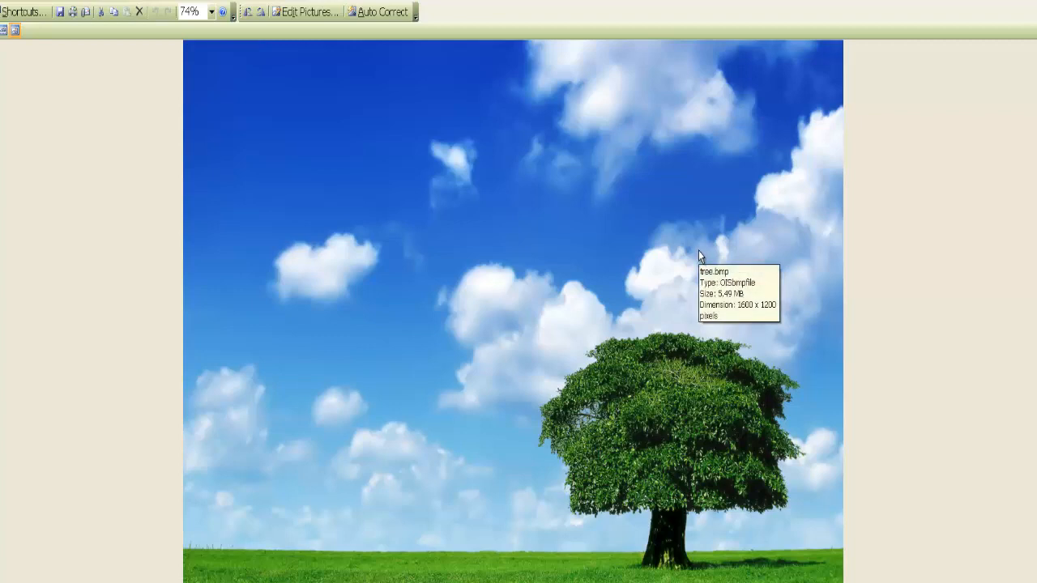
mouse_move(694, 253)
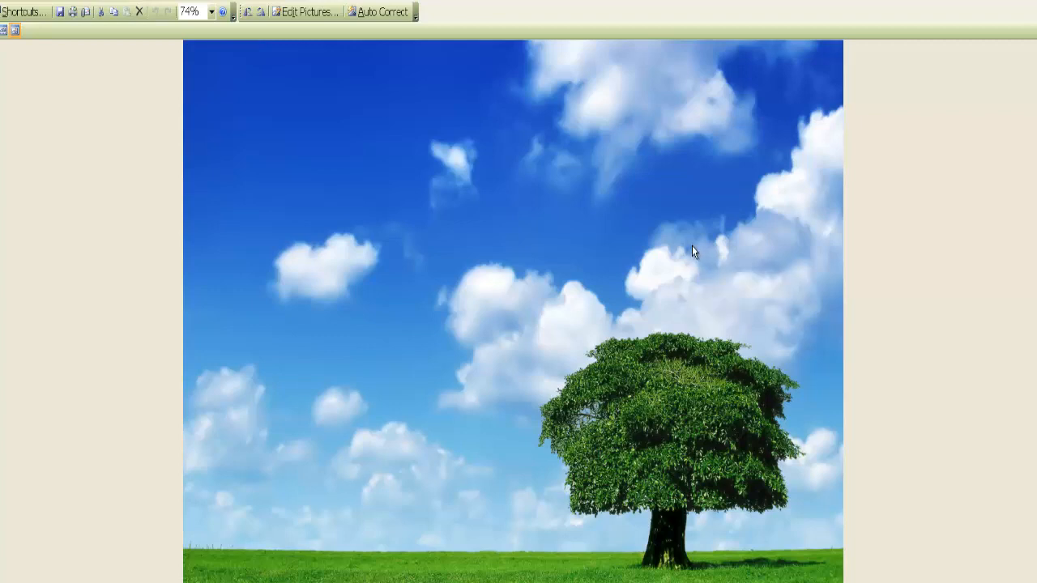
mouse_move(691, 244)
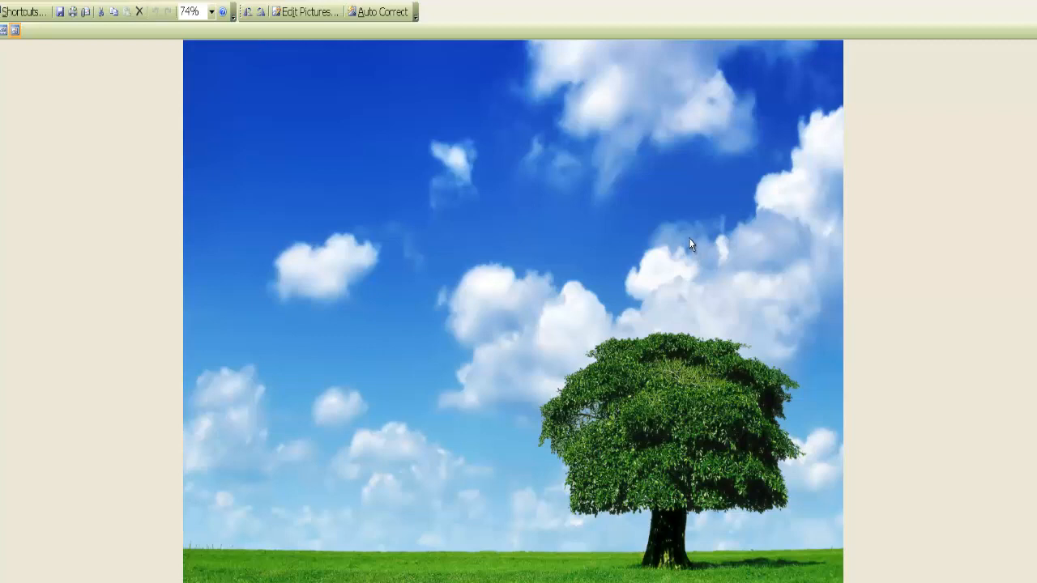
mouse_move(307, 12)
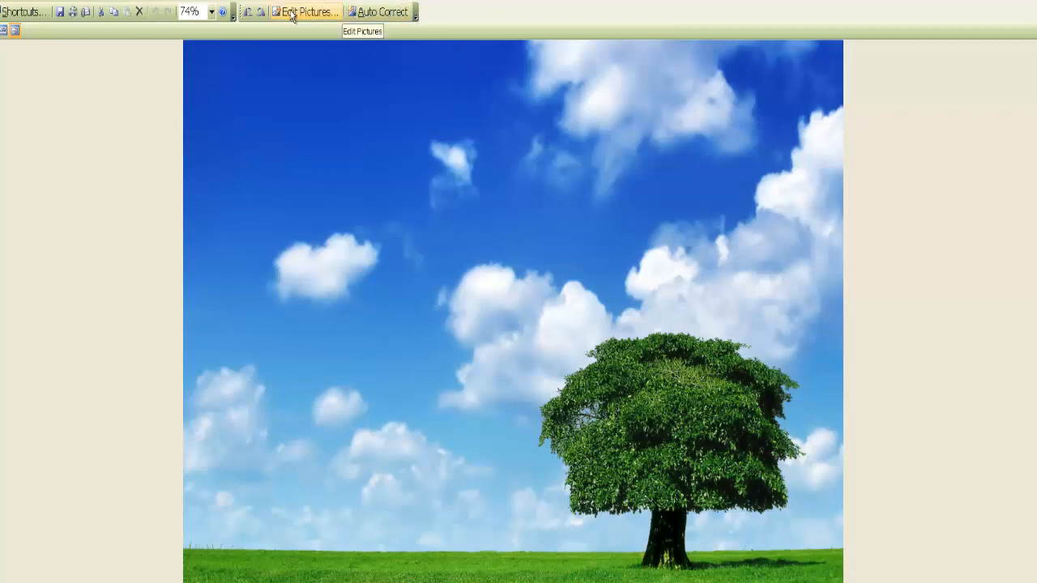
mouse_move(73, 28)
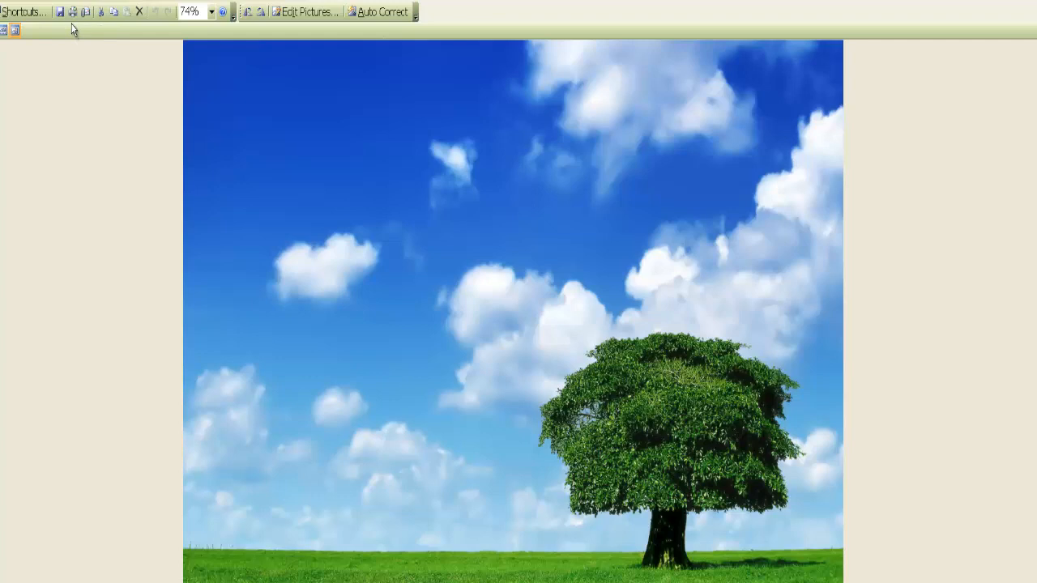
mouse_move(94, 32)
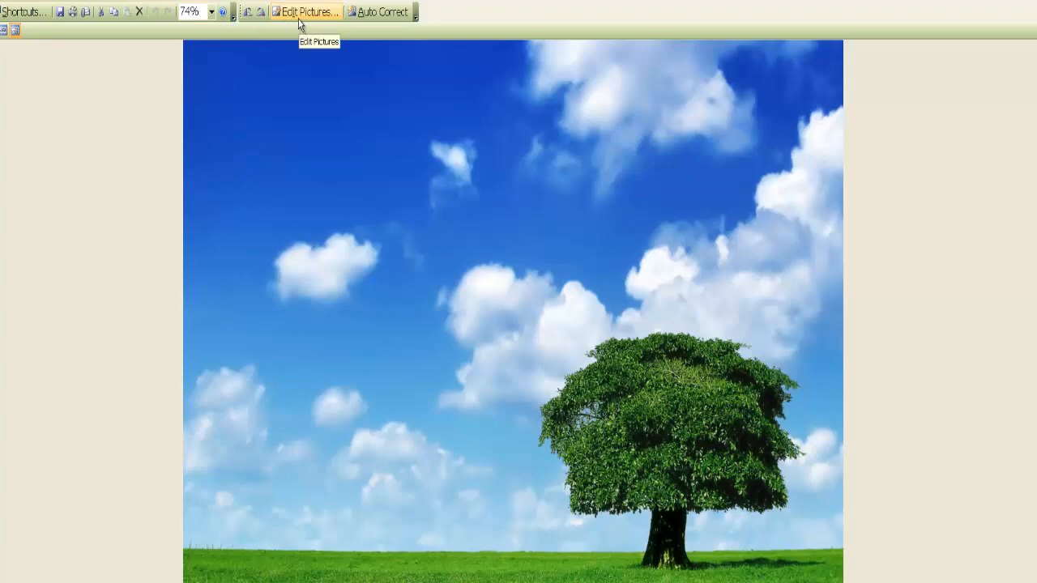
- Show the Edit Pictures task pane for the tree photo
left_click(306, 11)
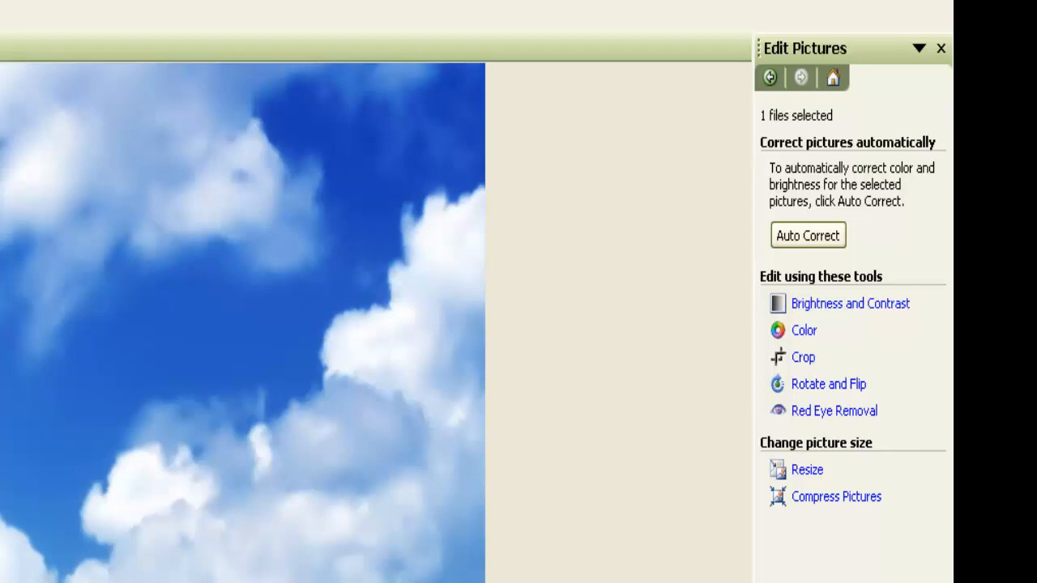
mouse_move(810, 385)
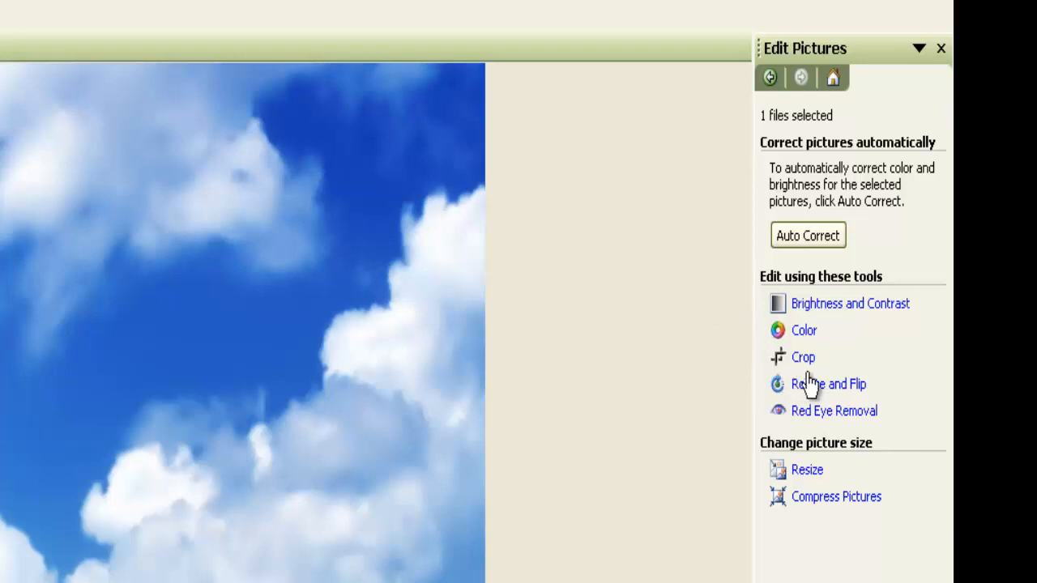
- Draw a crop area of about 689 × 667 pixels framing the tree, excluding most sky
left_click(803, 356)
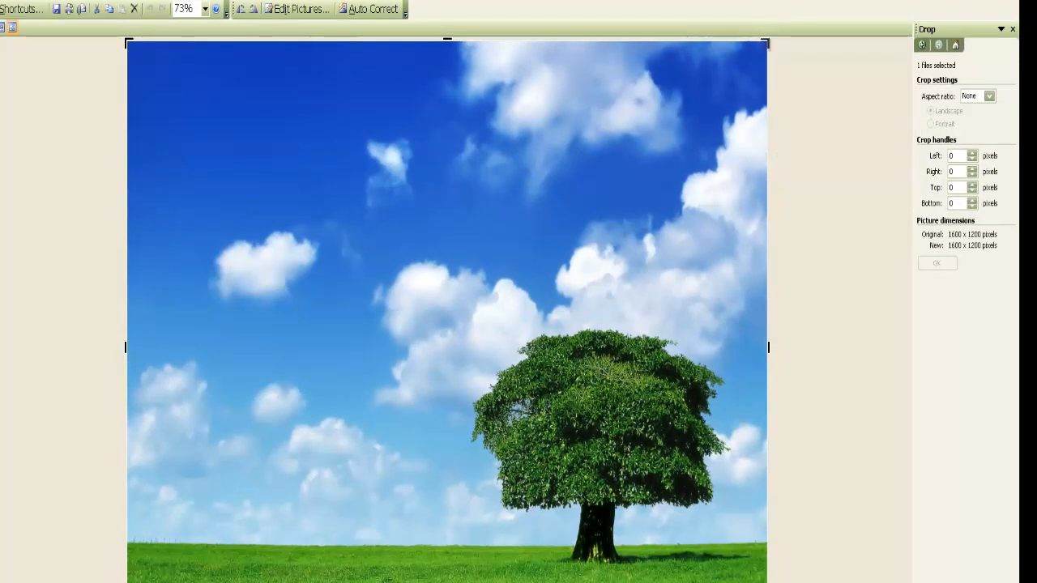
left_click_drag(766, 44, 750, 57)
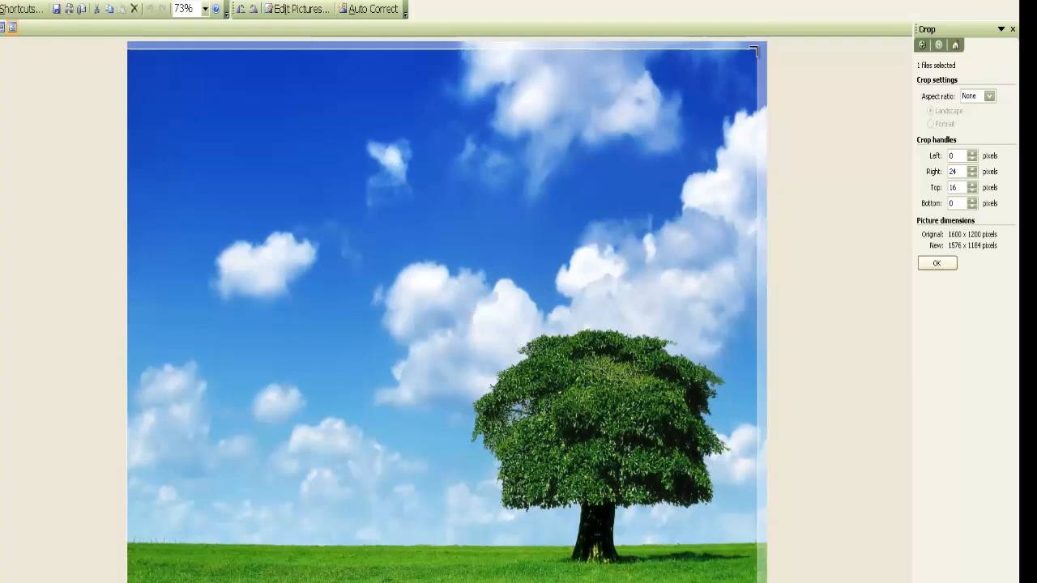
left_click_drag(754, 50, 737, 153)
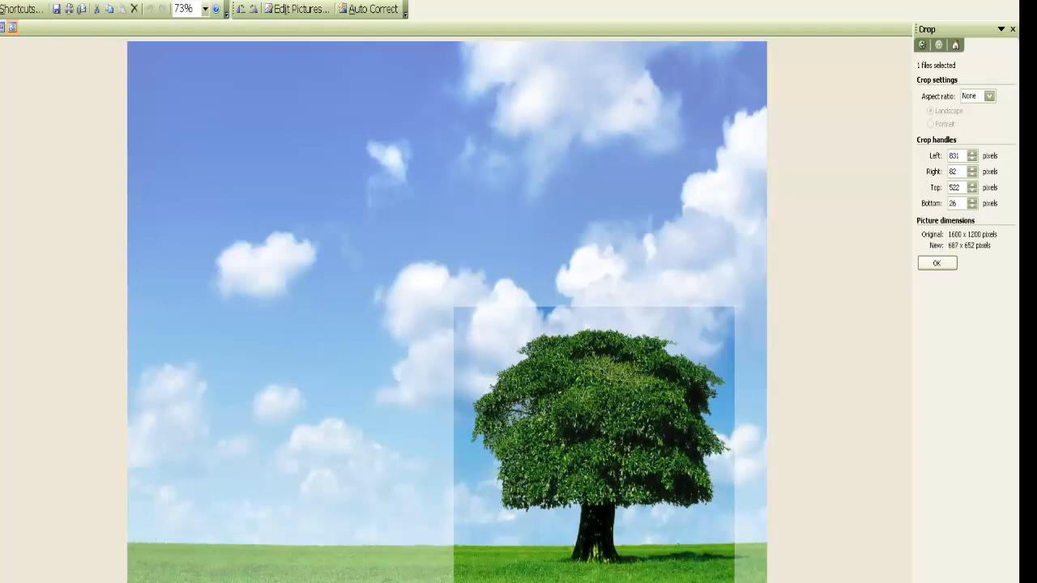
left_click(972, 206)
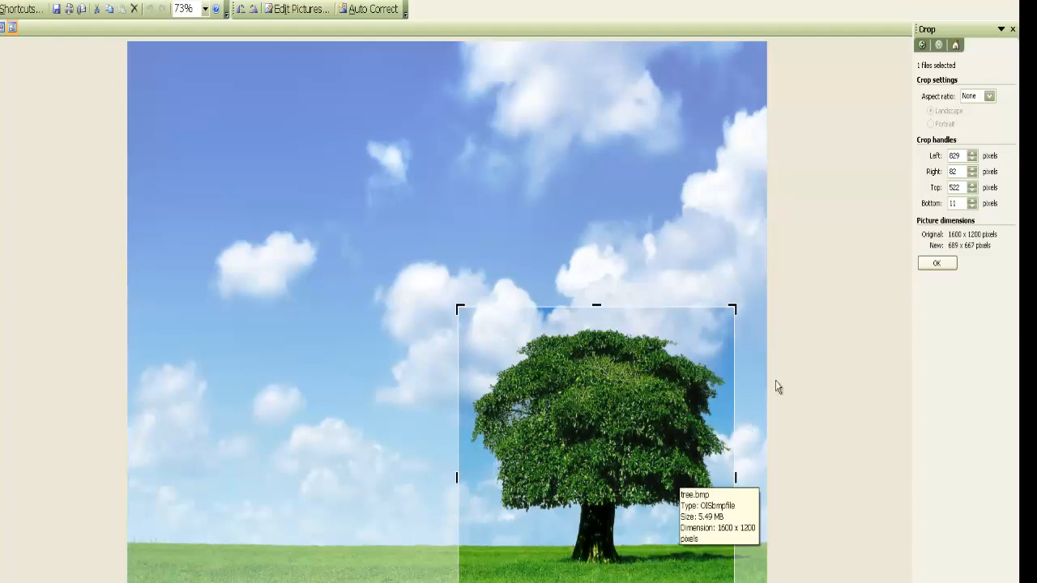
mouse_move(944, 282)
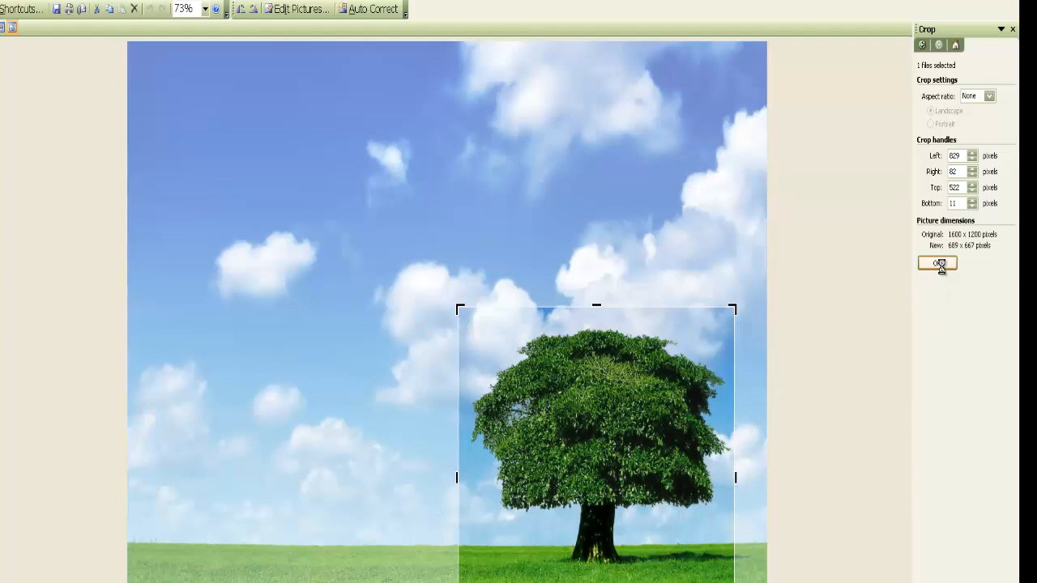
- Apply the crop, leaving the tree picture at 682 × 654 pixels
left_click(937, 263)
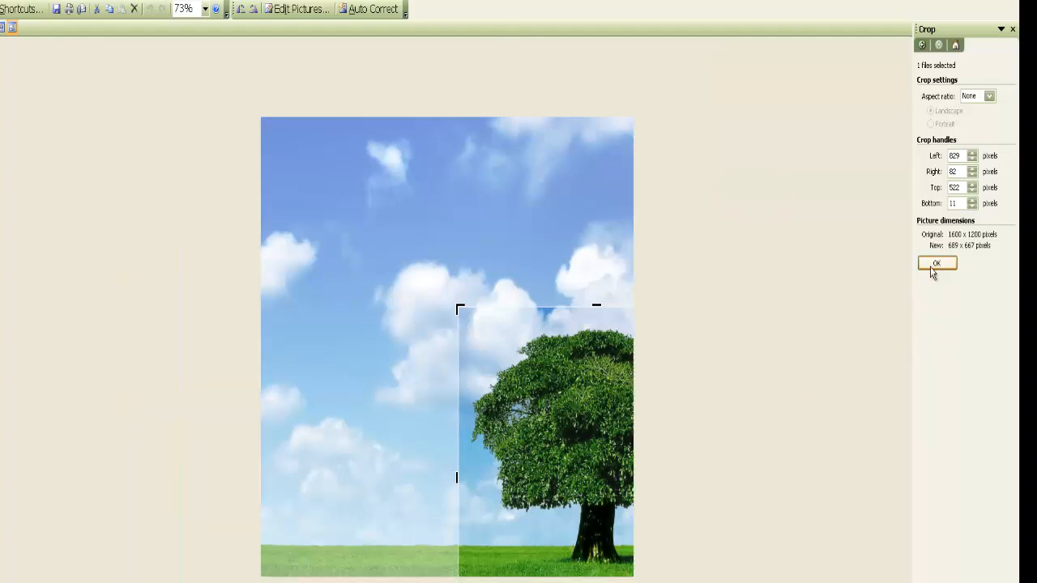
left_click(936, 263)
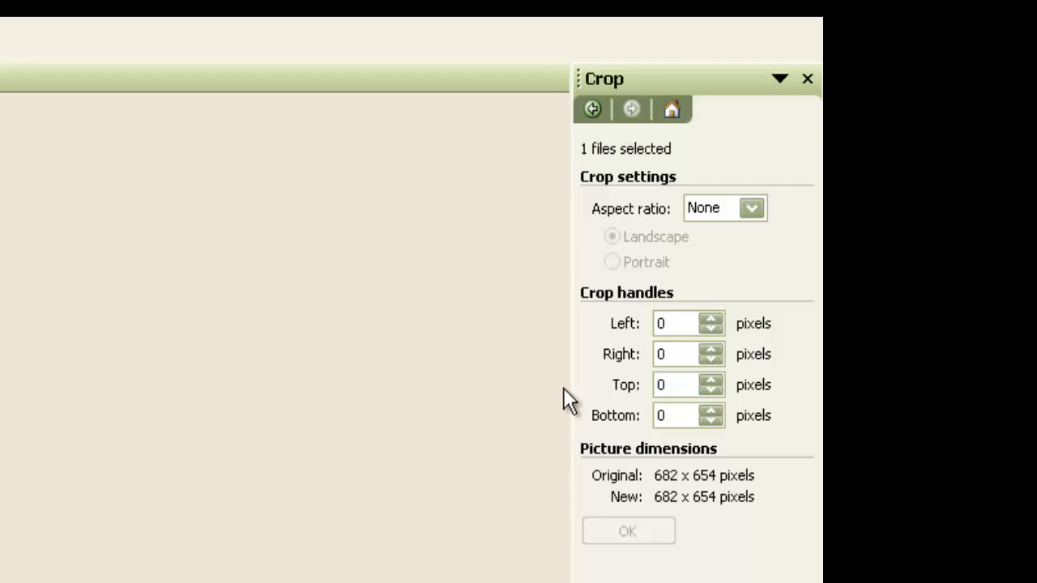
mouse_move(746, 79)
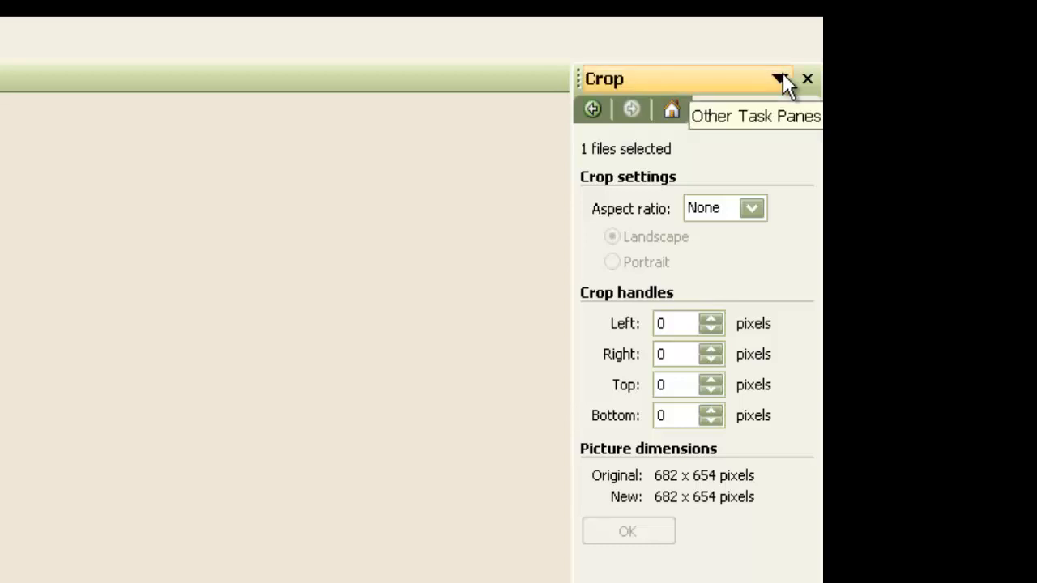
- Switch the task pane to the Resize tool
left_click(779, 79)
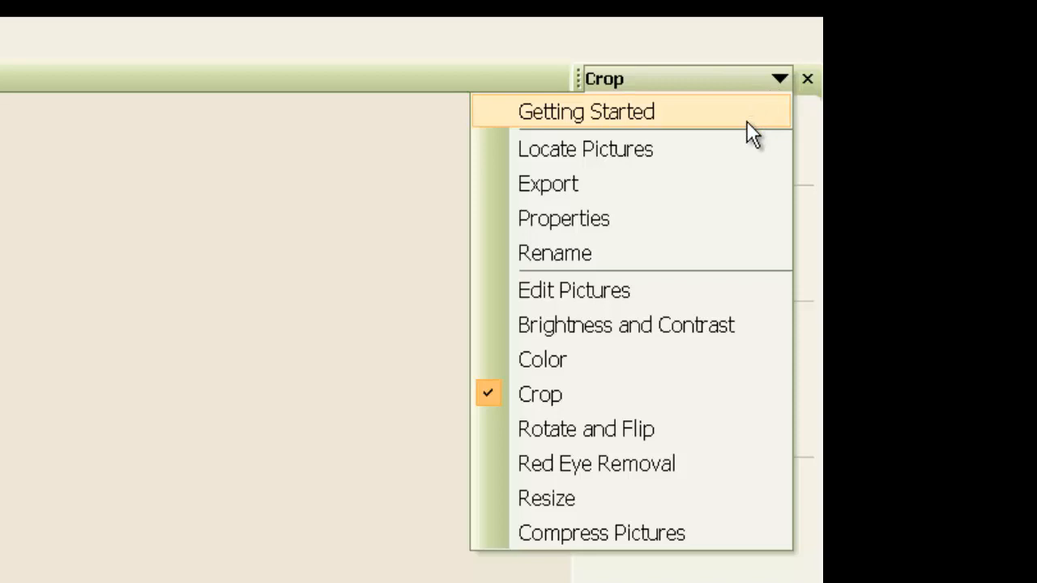
mouse_move(745, 141)
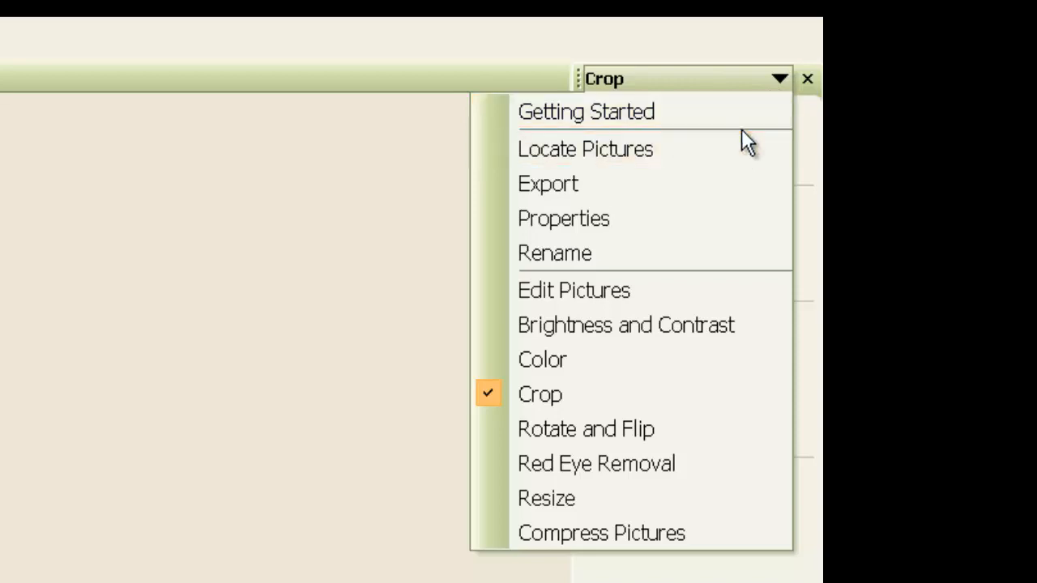
mouse_move(692, 149)
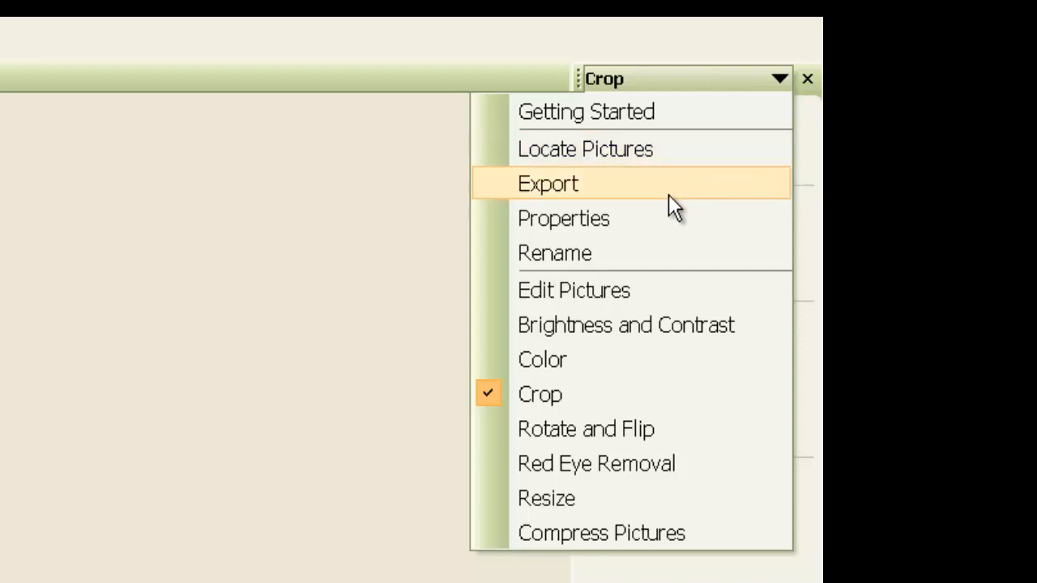
mouse_move(677, 253)
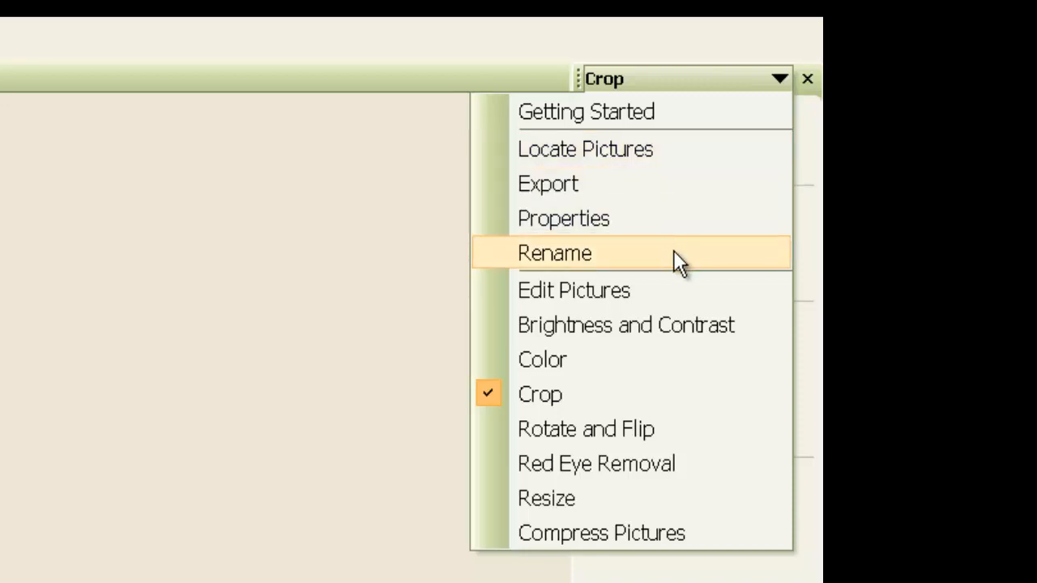
mouse_move(676, 279)
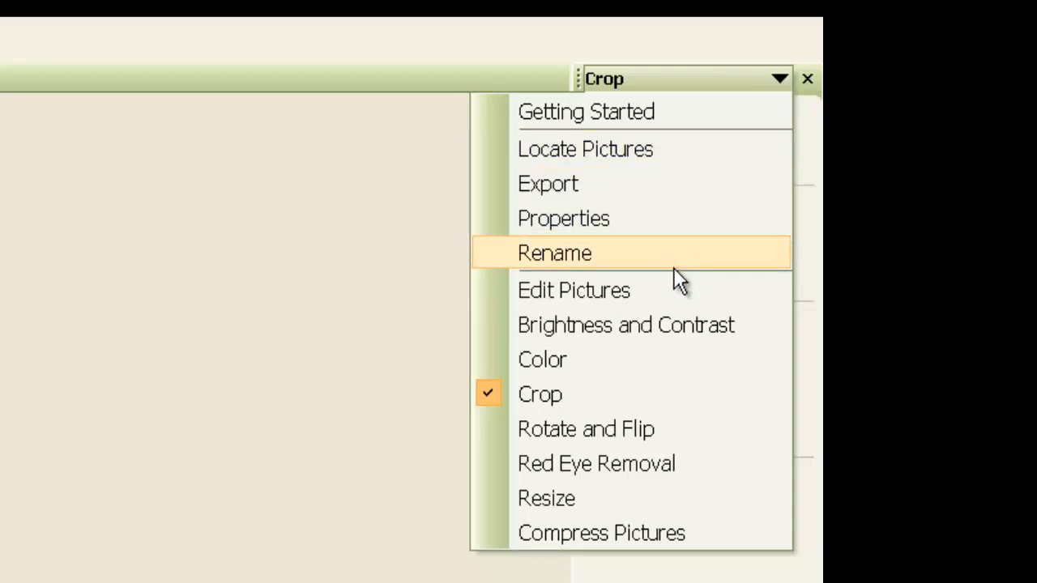
mouse_move(656, 499)
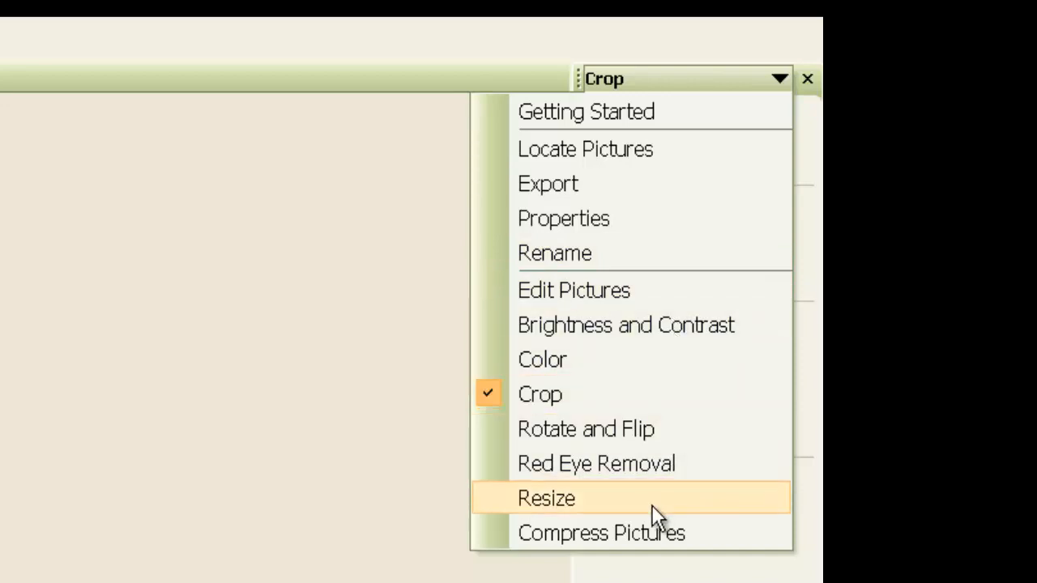
mouse_move(644, 510)
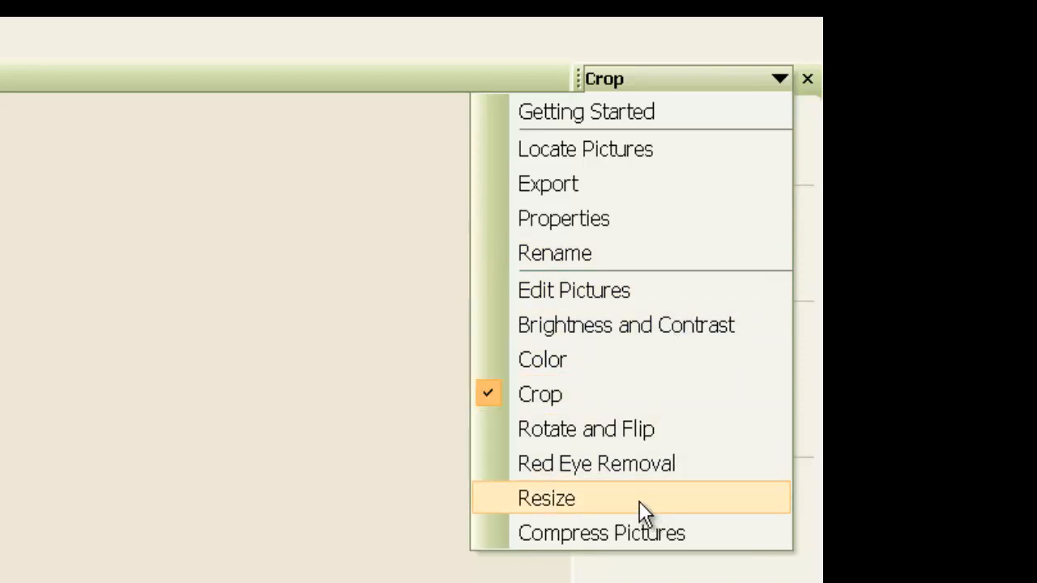
left_click(546, 498)
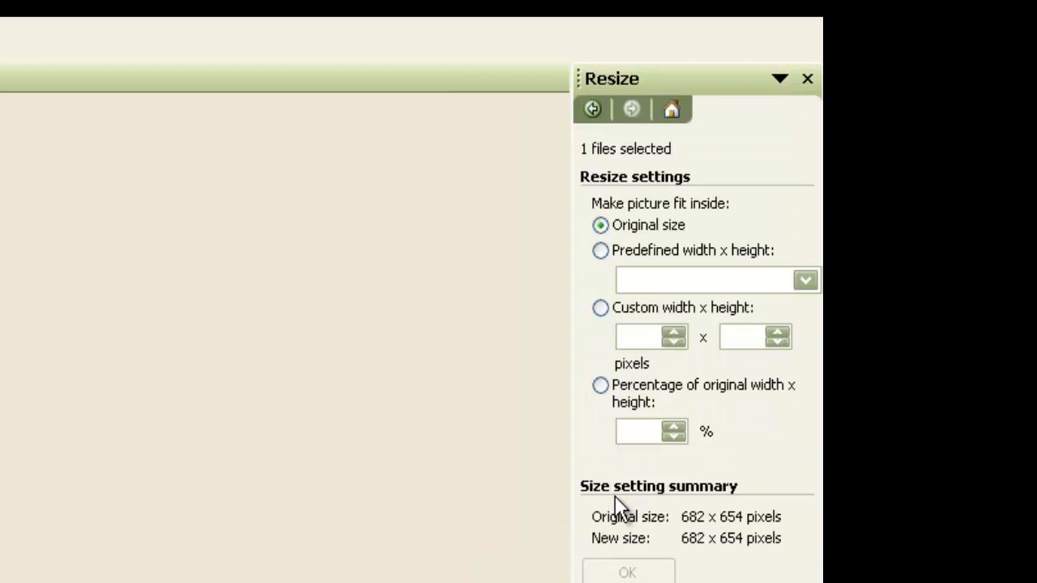
mouse_move(630, 482)
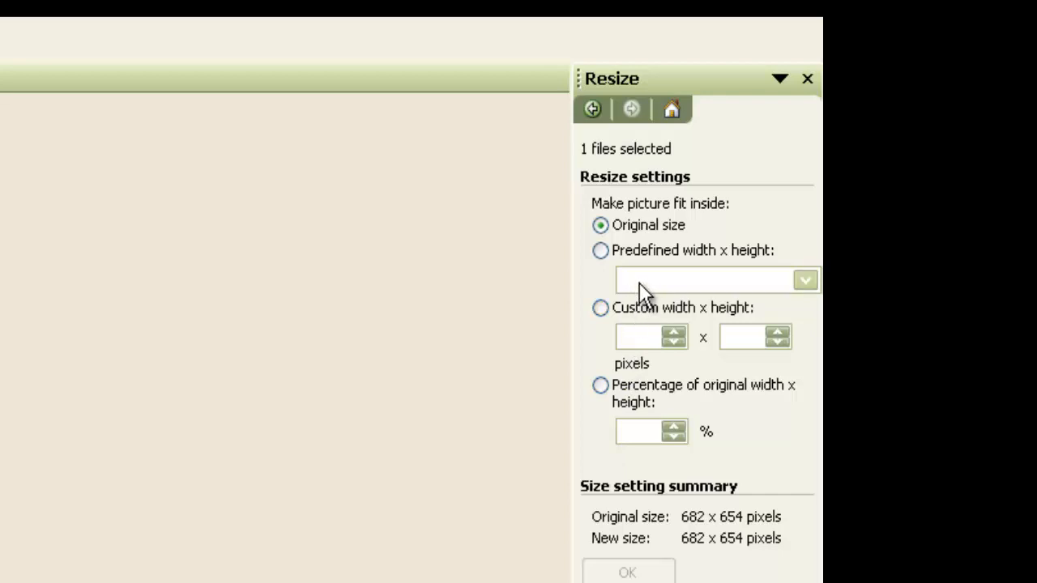
- Resize the tree picture to a custom size of about 417 × 400 pixels
left_click(803, 281)
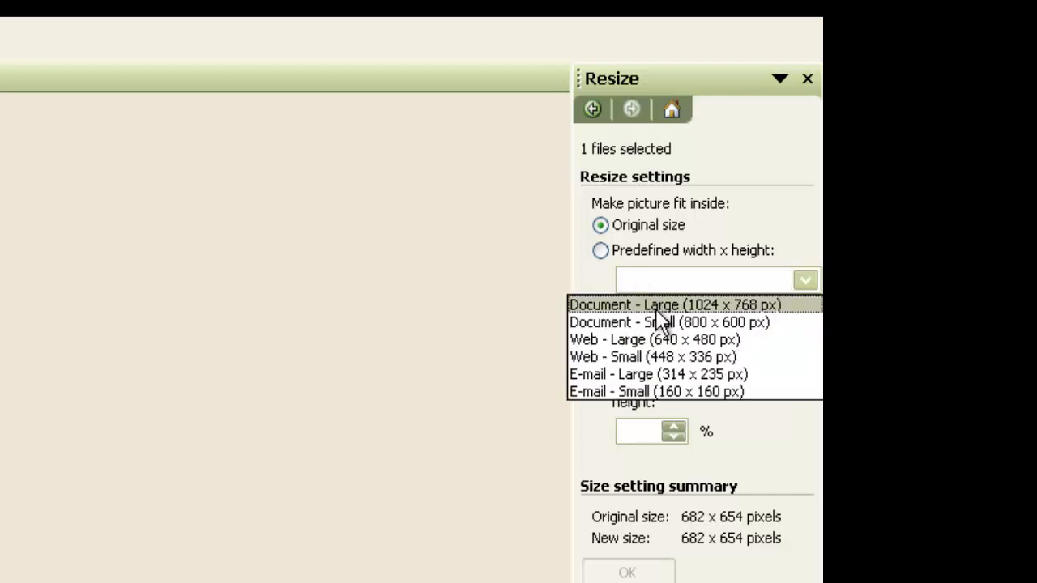
mouse_move(666, 322)
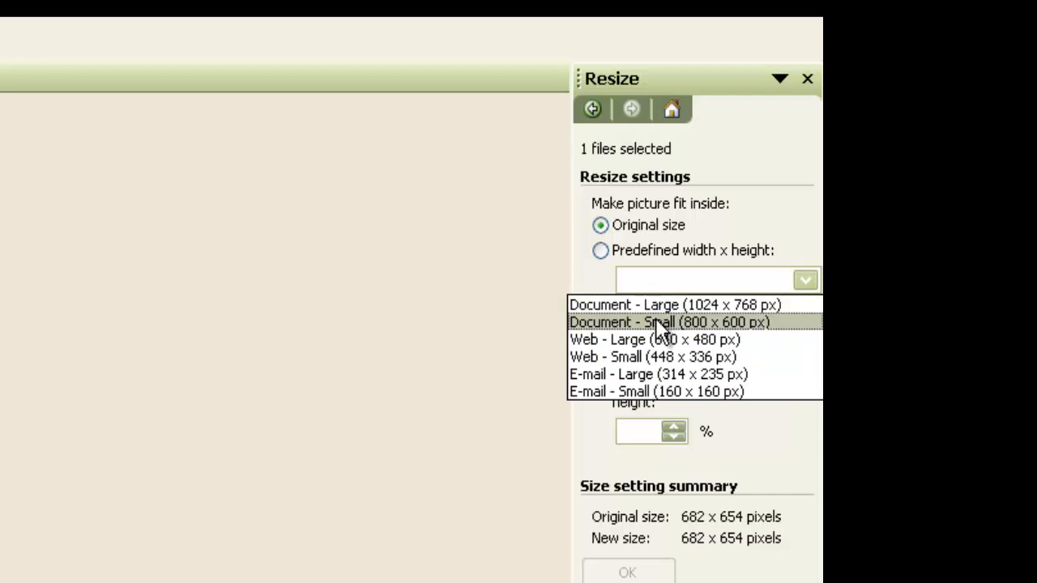
mouse_move(672, 374)
type("450")
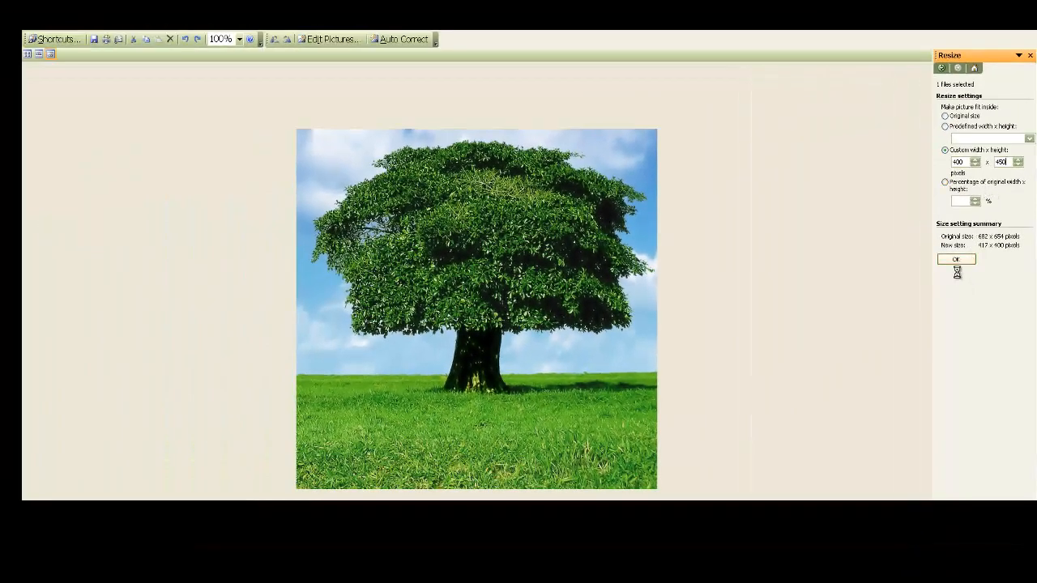
left_click(956, 259)
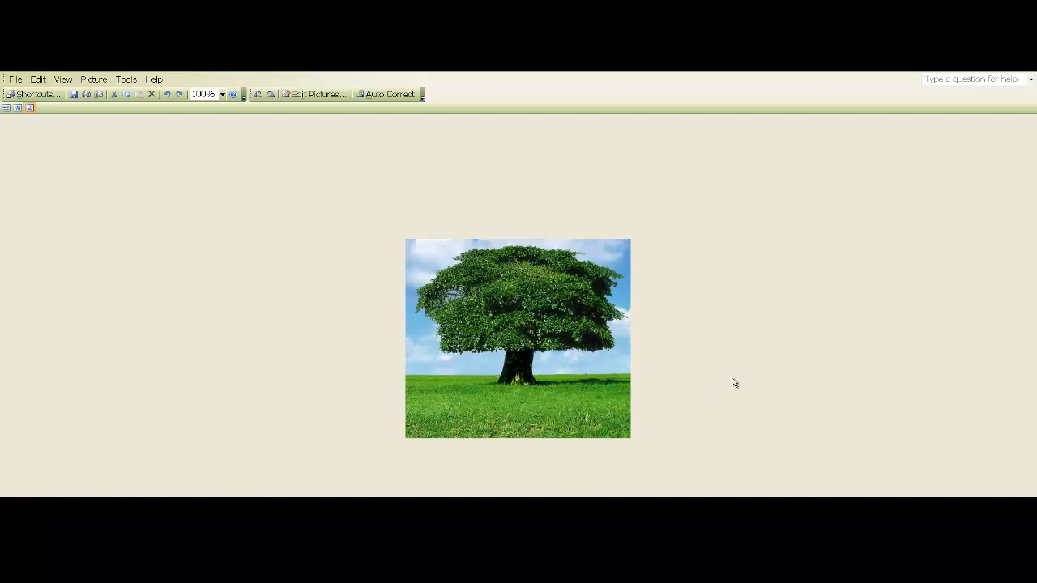
mouse_move(652, 341)
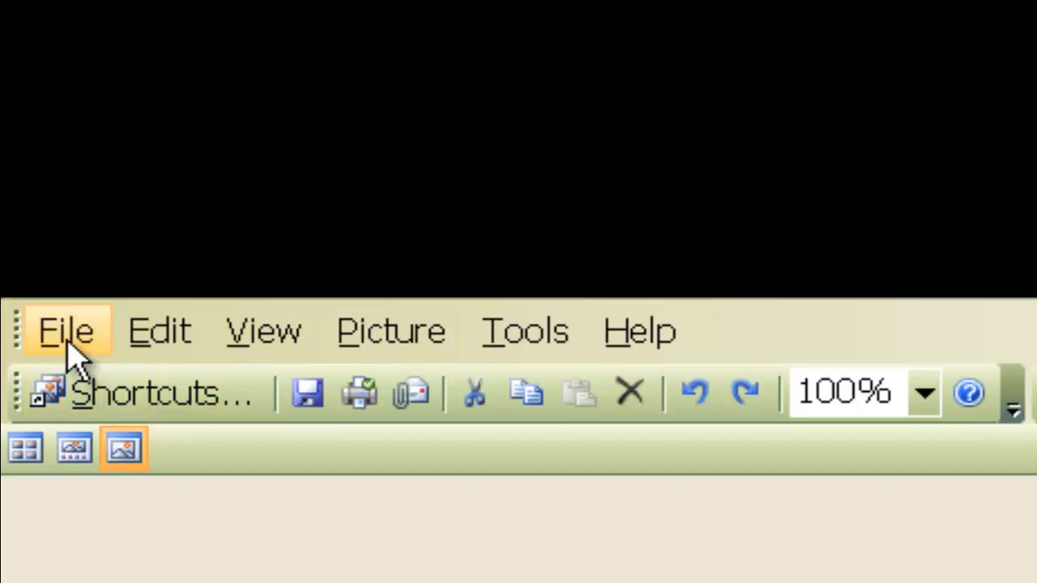
- Show the File menu for the resized tree picture
left_click(67, 331)
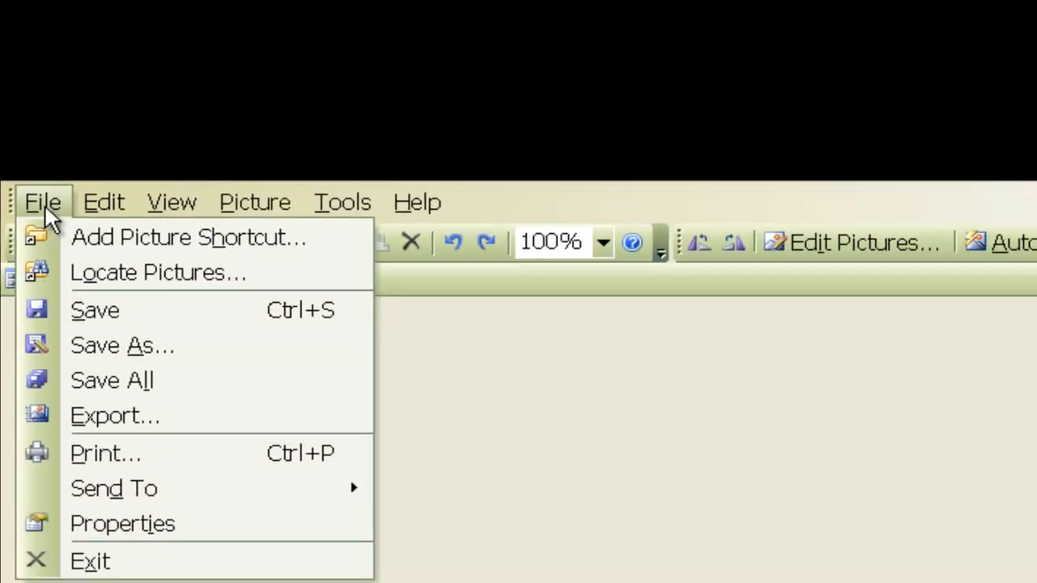
mouse_move(95, 309)
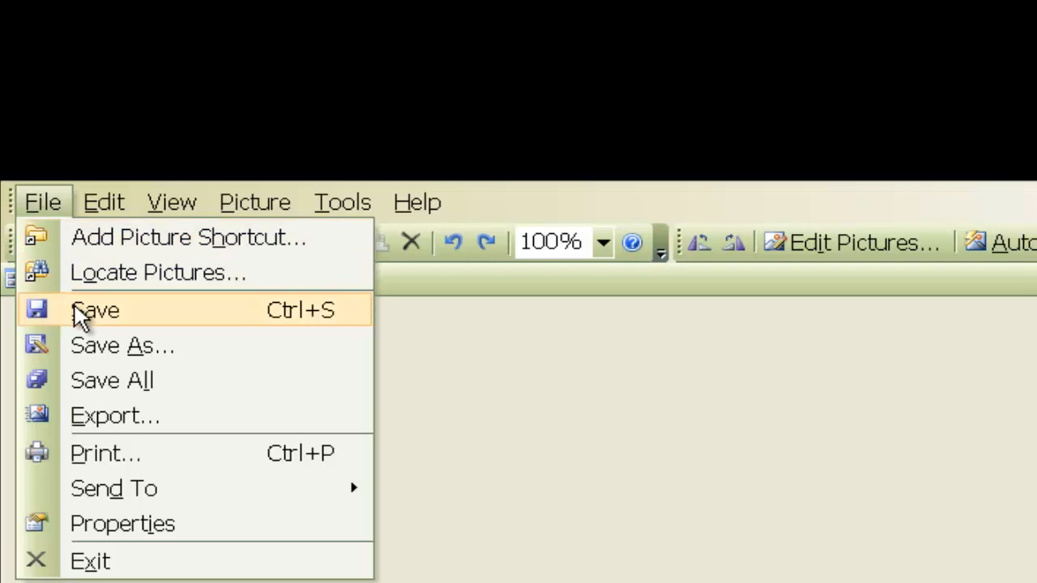
mouse_move(90, 345)
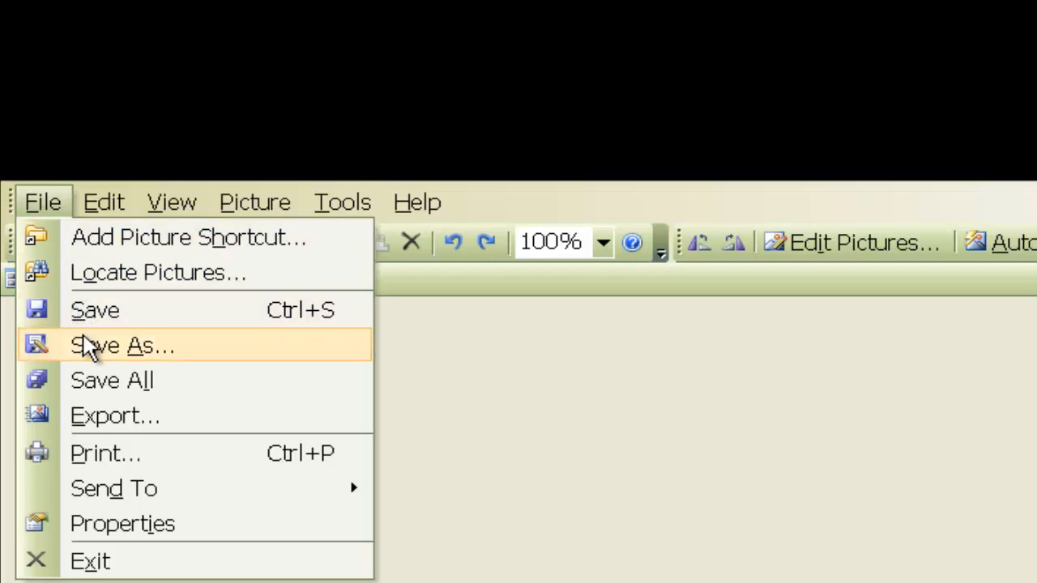
mouse_move(97, 416)
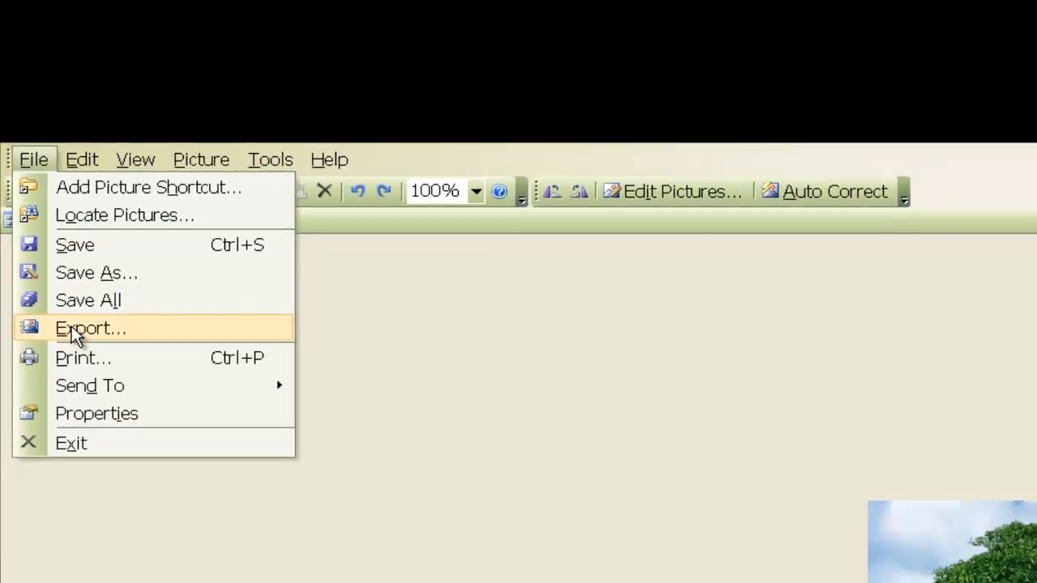
- Choose Export to show the export settings pane
left_click(90, 328)
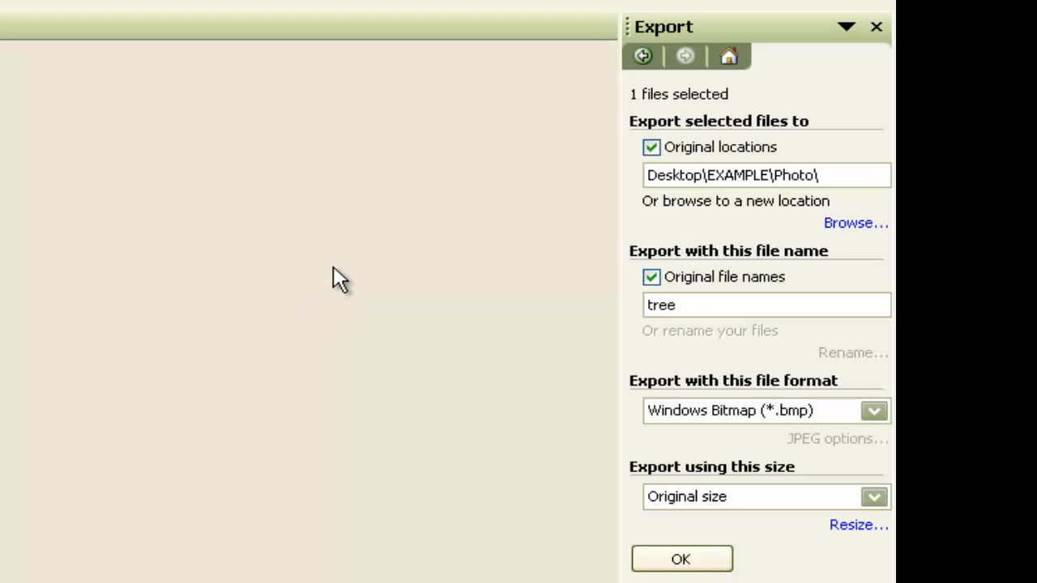
mouse_move(598, 295)
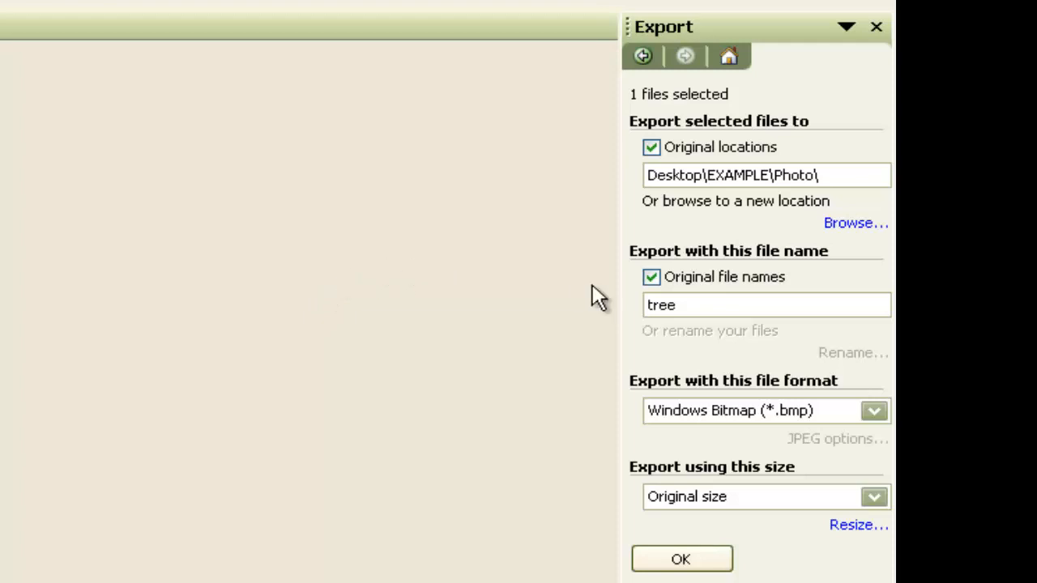
mouse_move(725, 194)
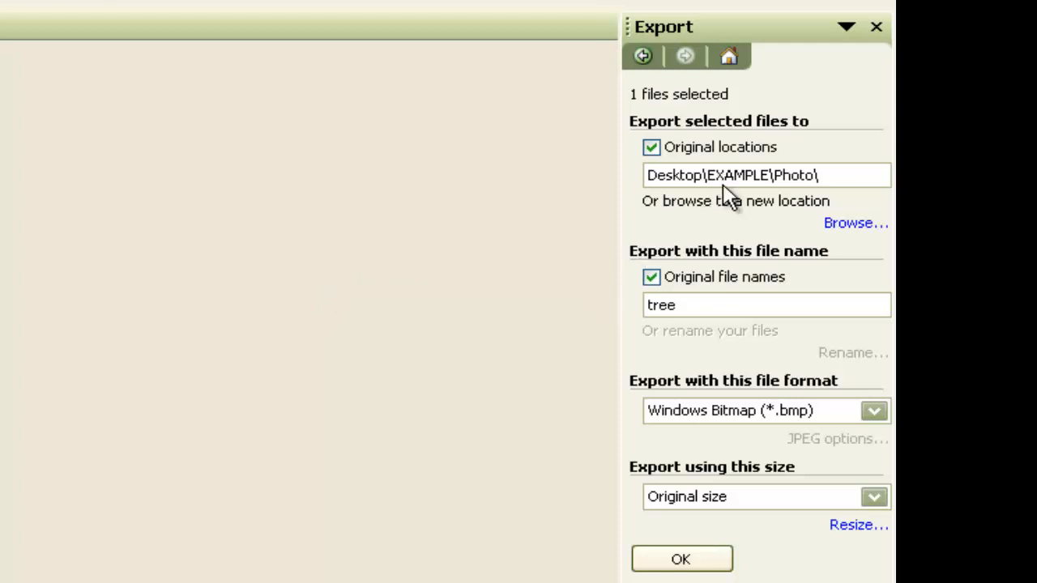
mouse_move(701, 260)
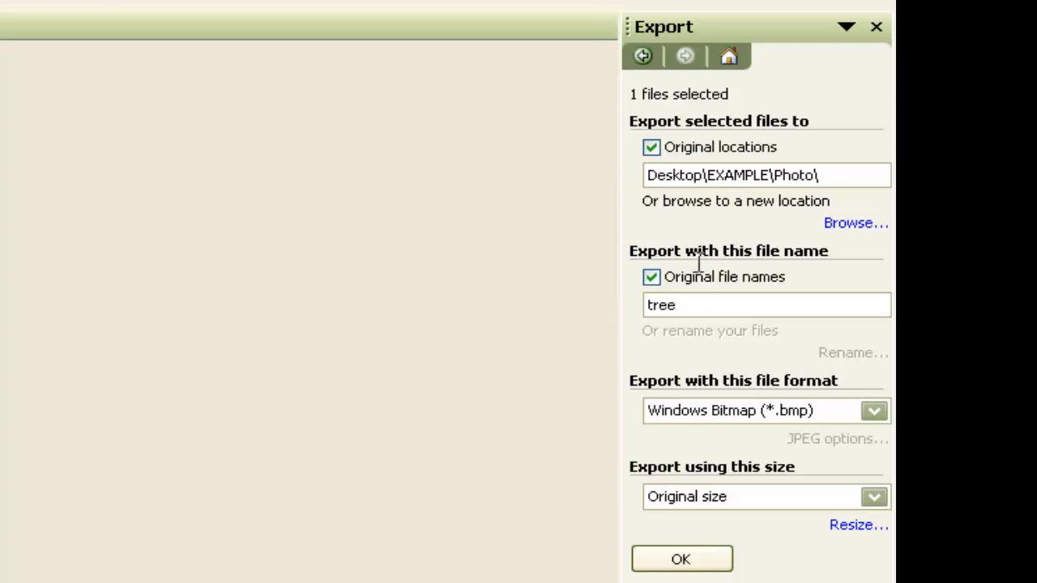
mouse_move(688, 314)
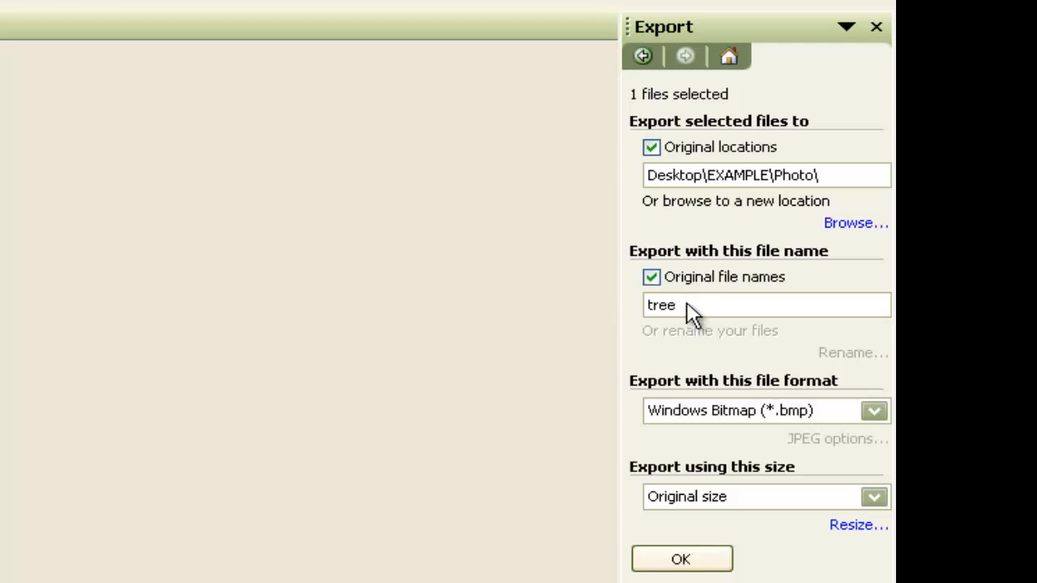
- Export the picture as JPEG named 'tree 1' to its original folder
left_click(651, 276)
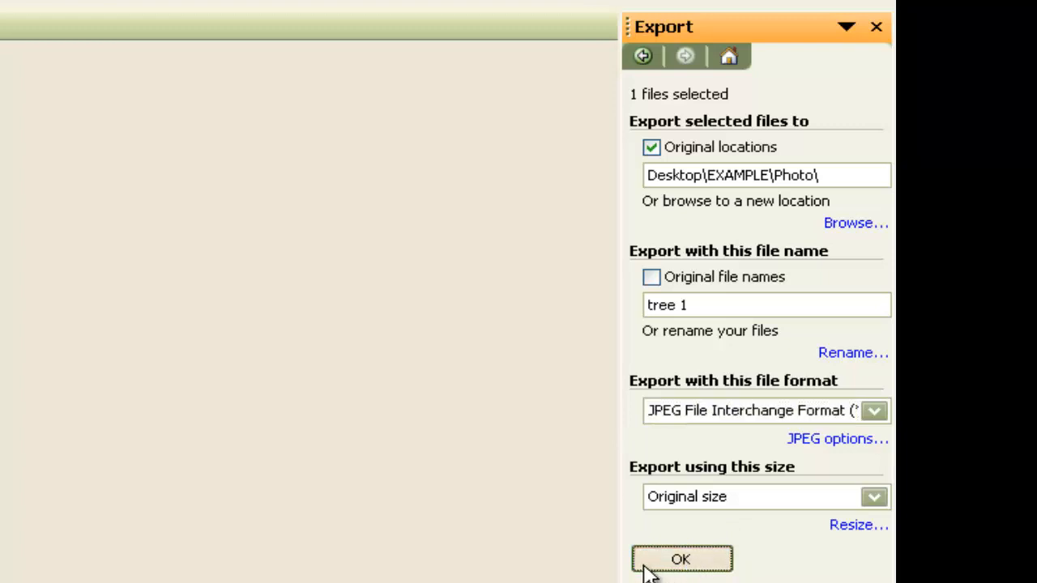
left_click(680, 559)
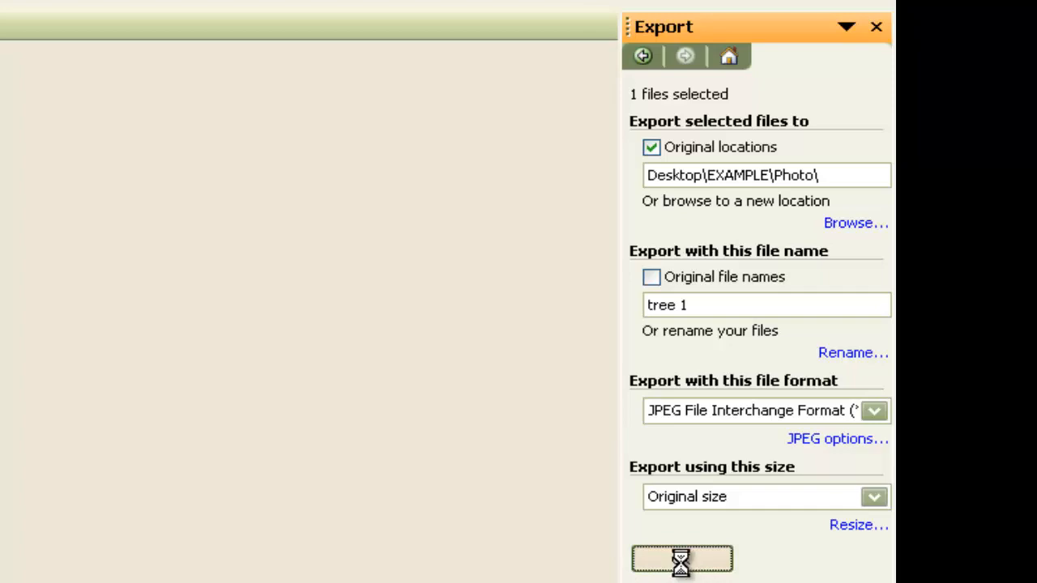